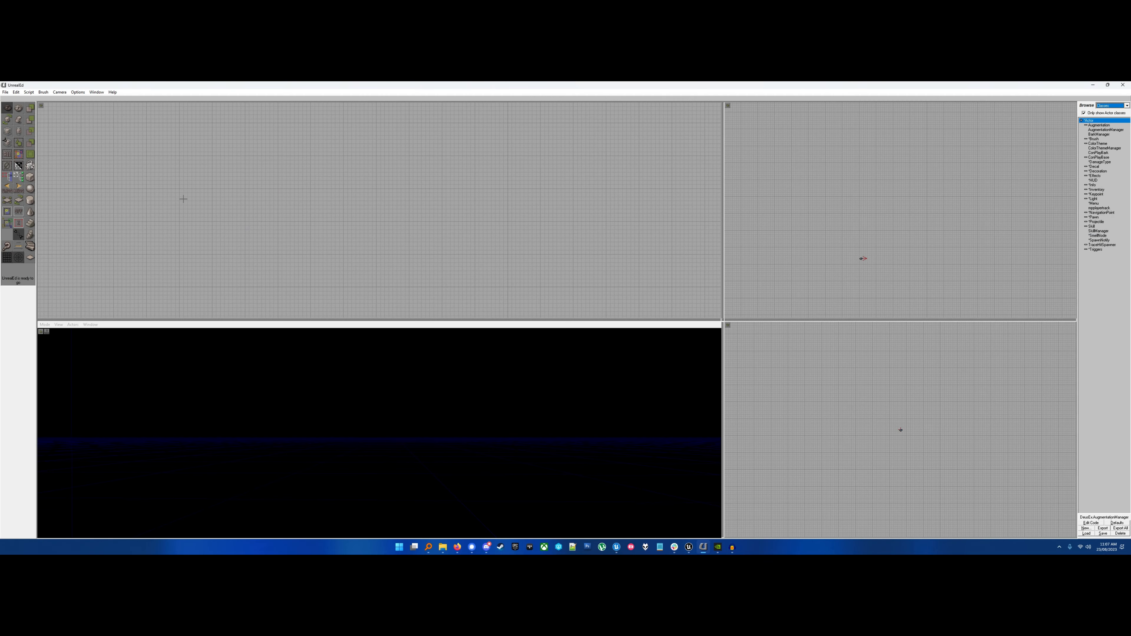
mouse_move(193, 168)
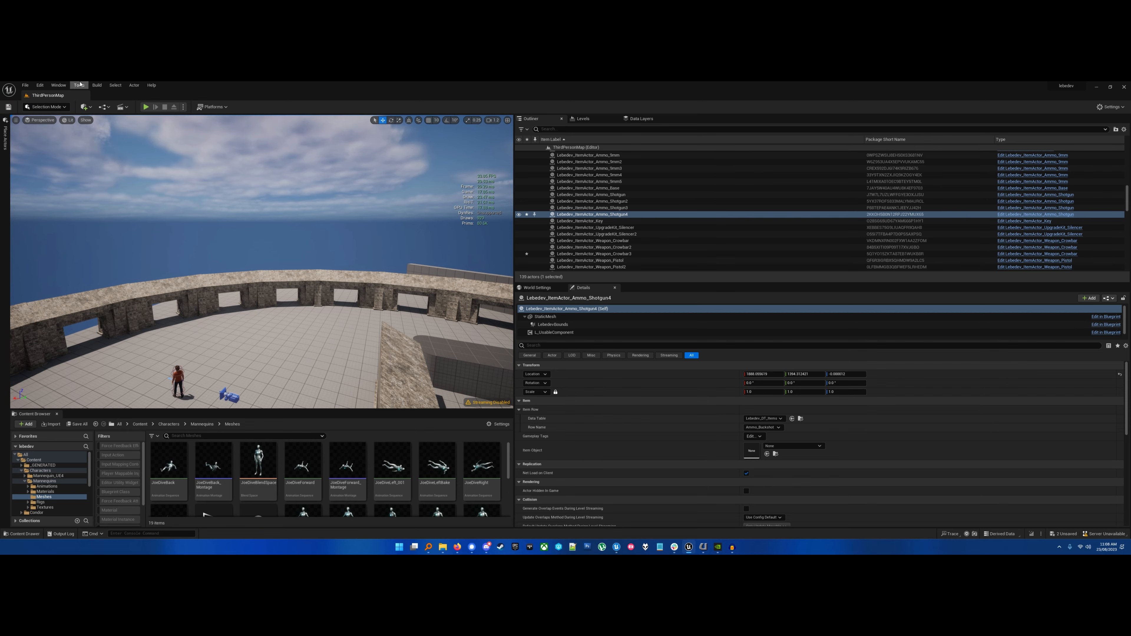
Show the Class Viewer with the Actors Only filter turned off so every class is listed.
click(79, 84)
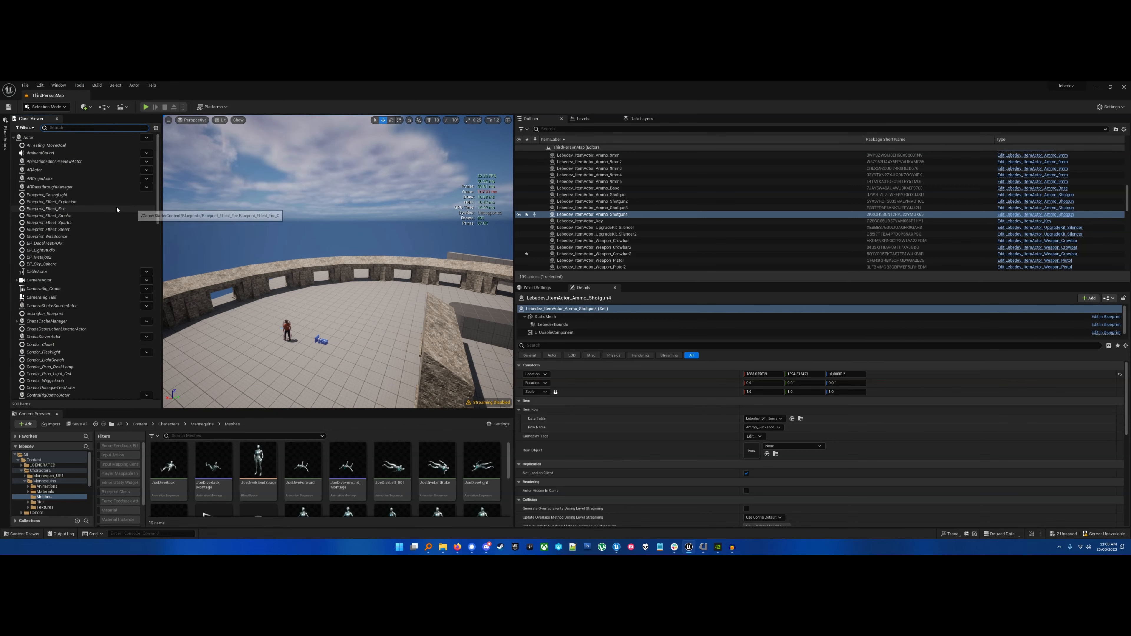
click(26, 127)
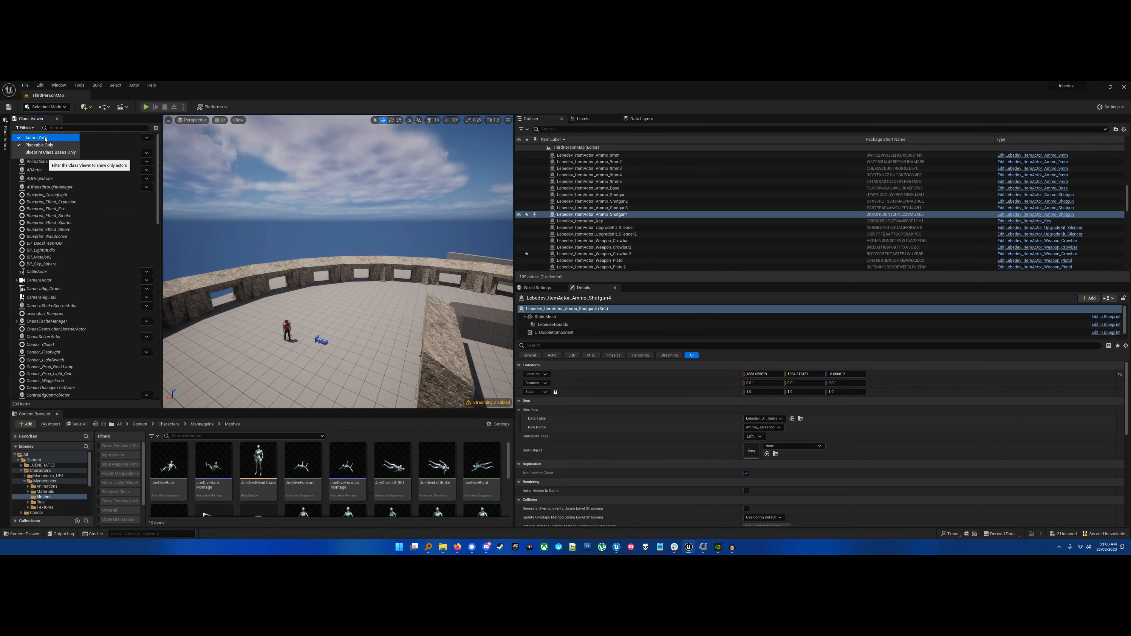
click(46, 137)
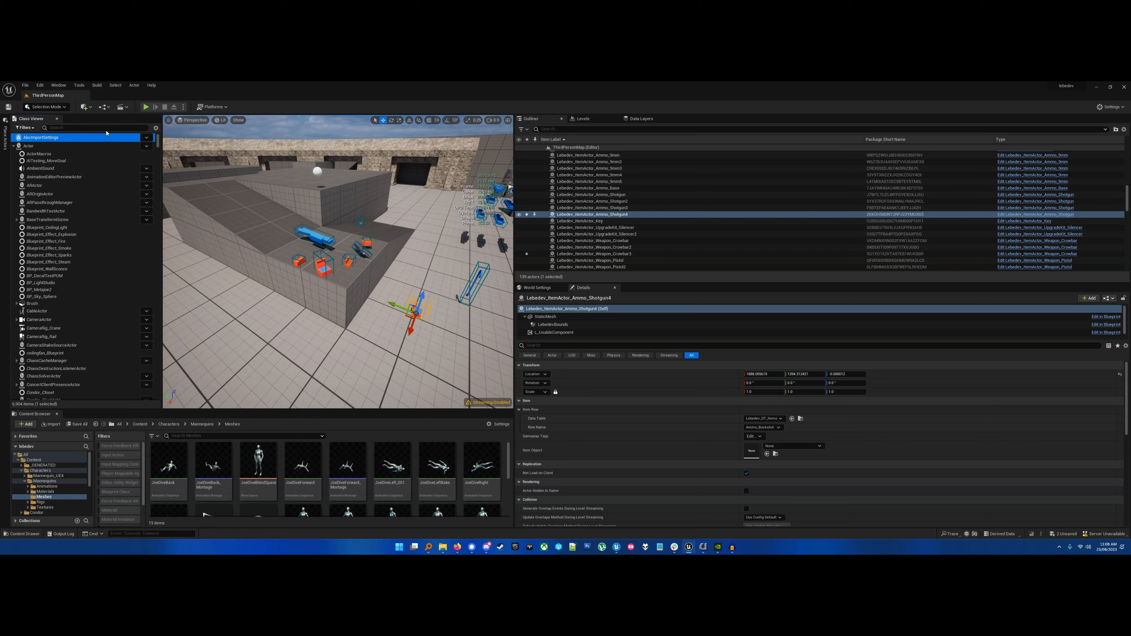
Find Lebedev_ItemActor_Ammo_Shotgun via a 'shotgun ammo' search, add one to the level, then clear the search.
text(shotgun ammo)
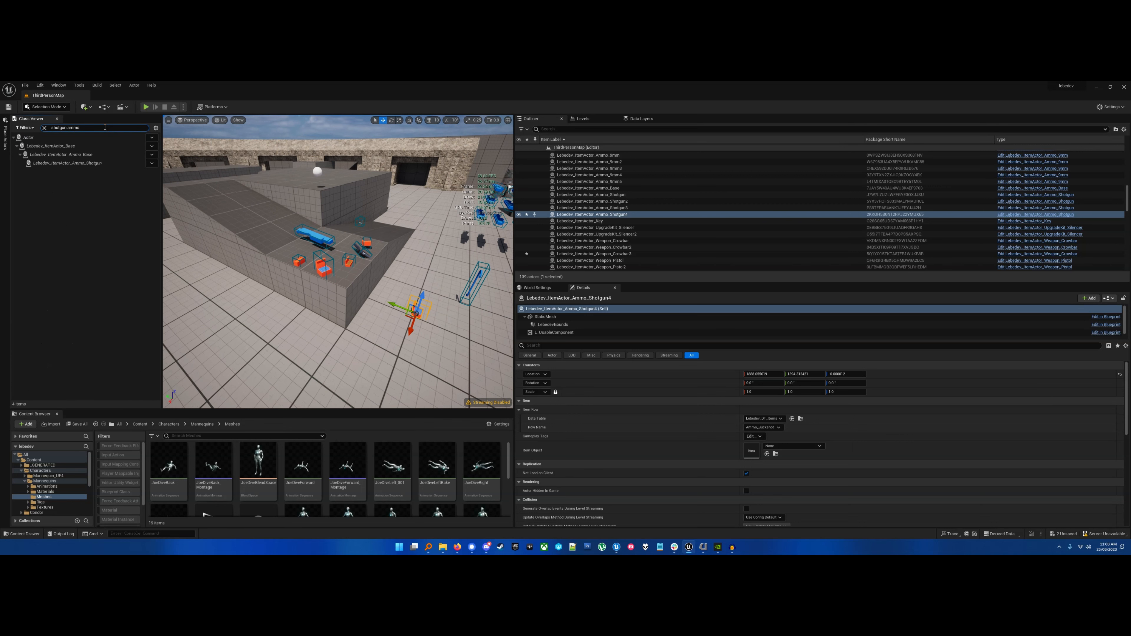
click(68, 163)
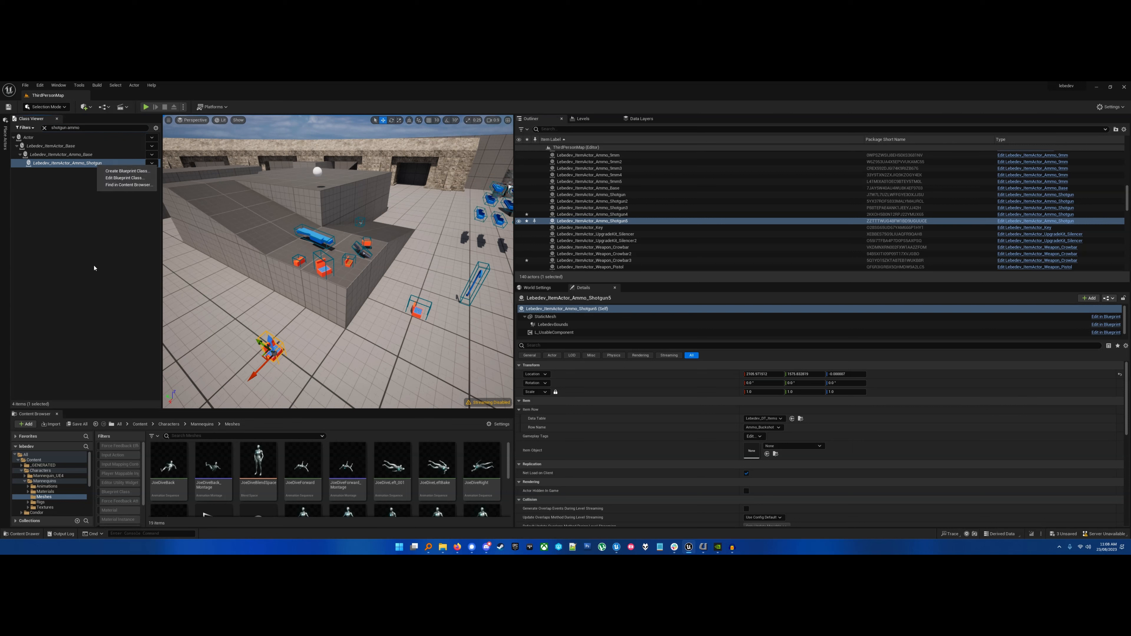
click(69, 162)
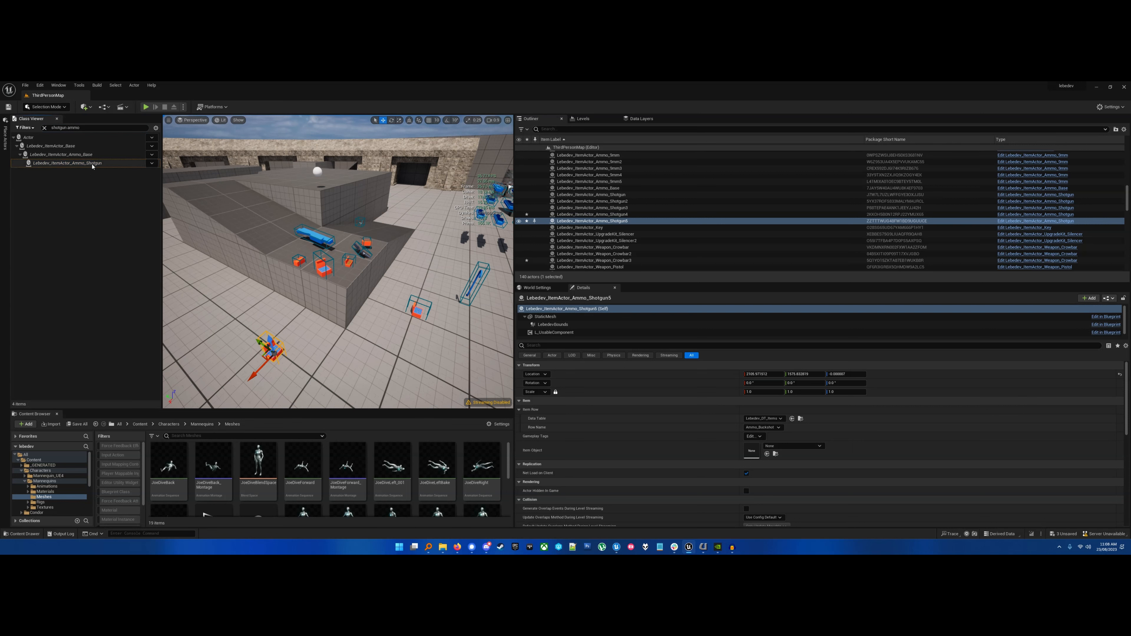
click(43, 128)
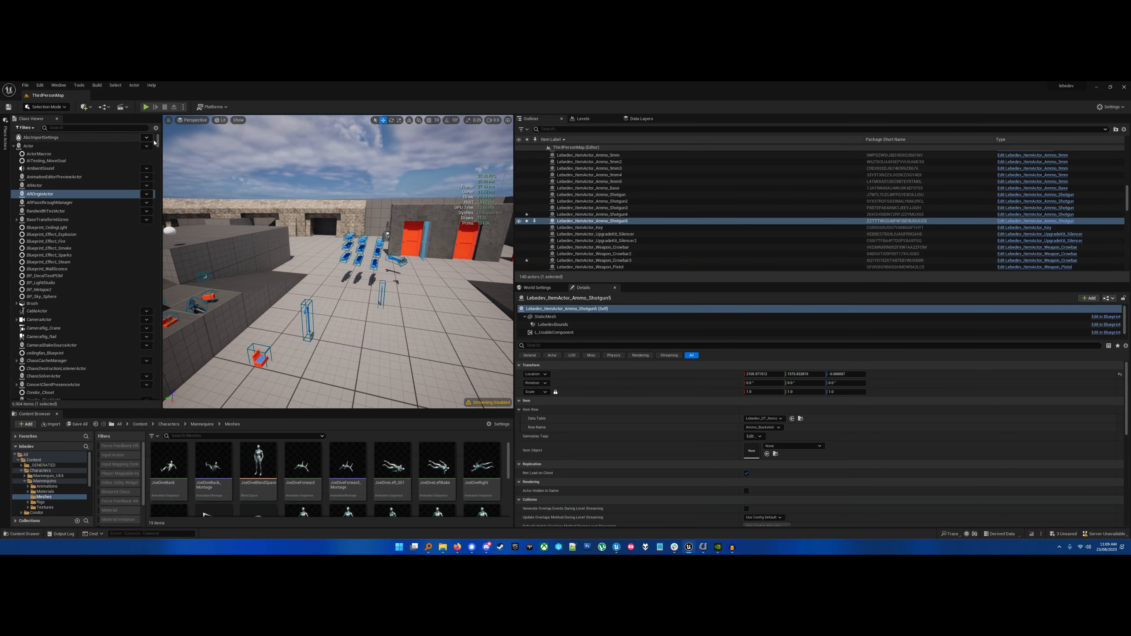
scroll(down, 3)
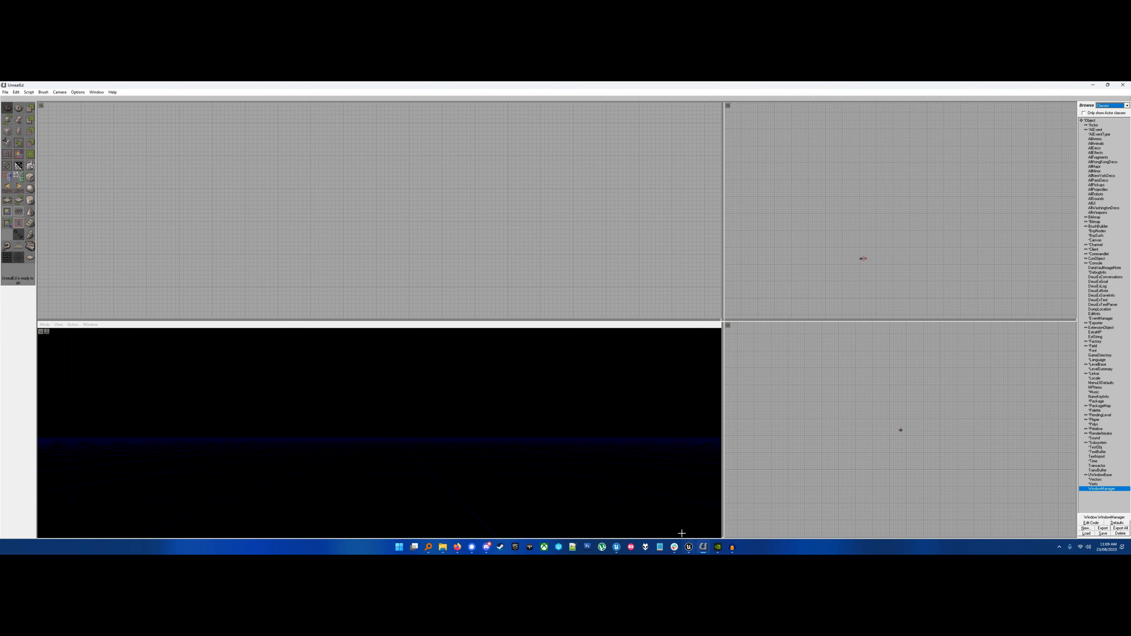
mouse_move(208, 254)
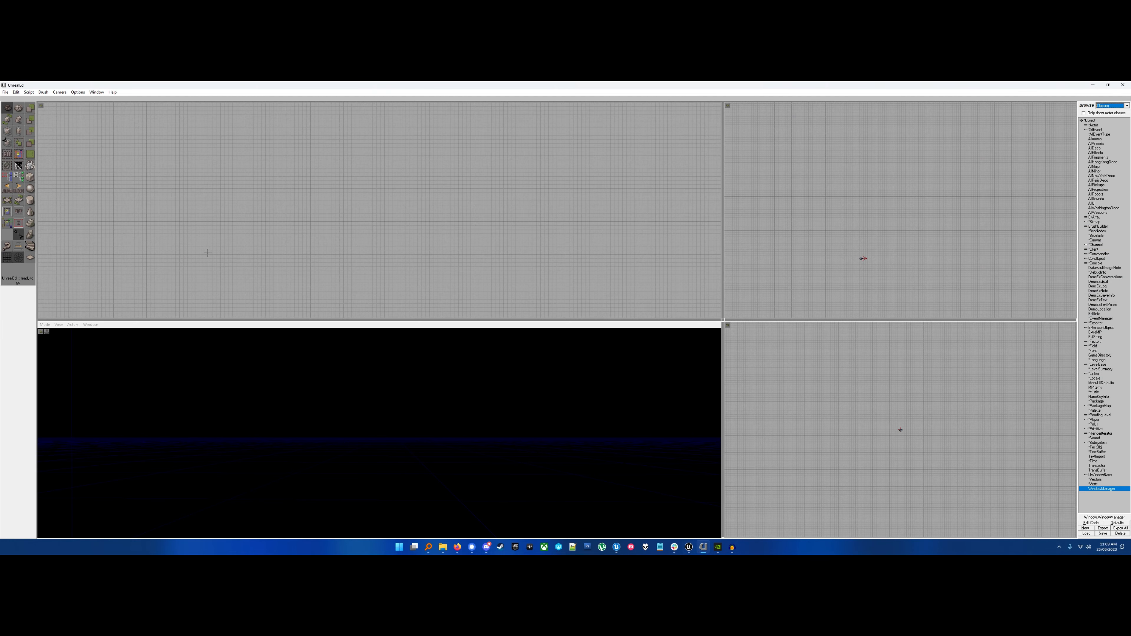